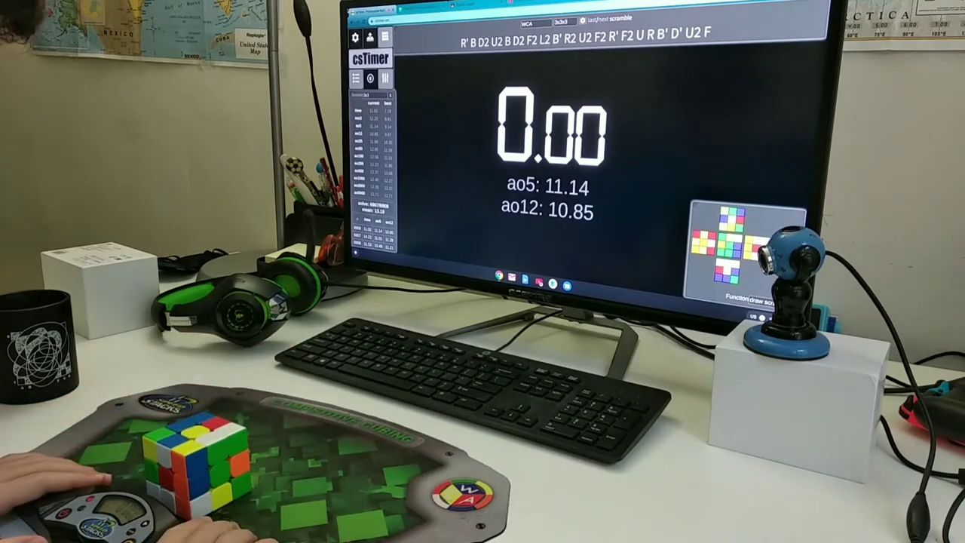
Start the csTimer clock with the spacebar to begin timing the scrambled cube solve
key("space")
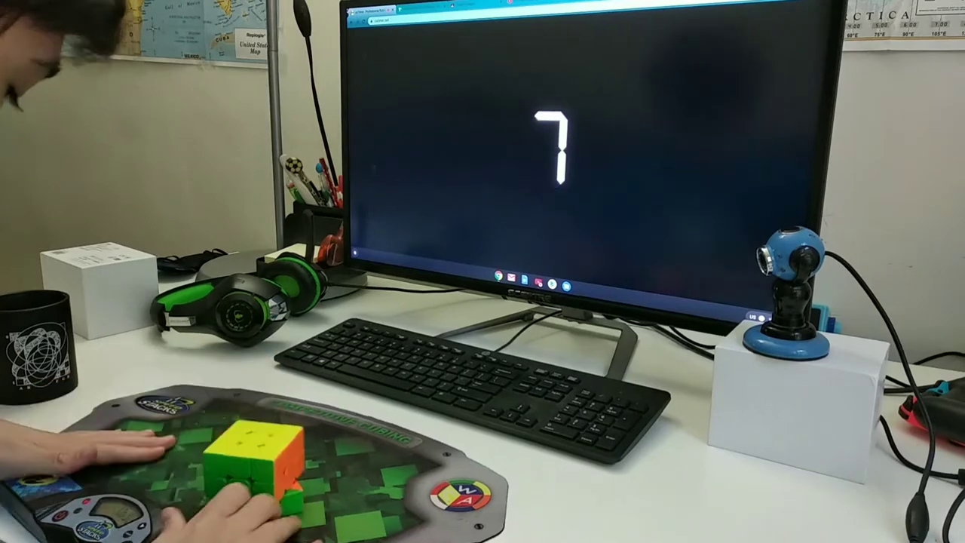